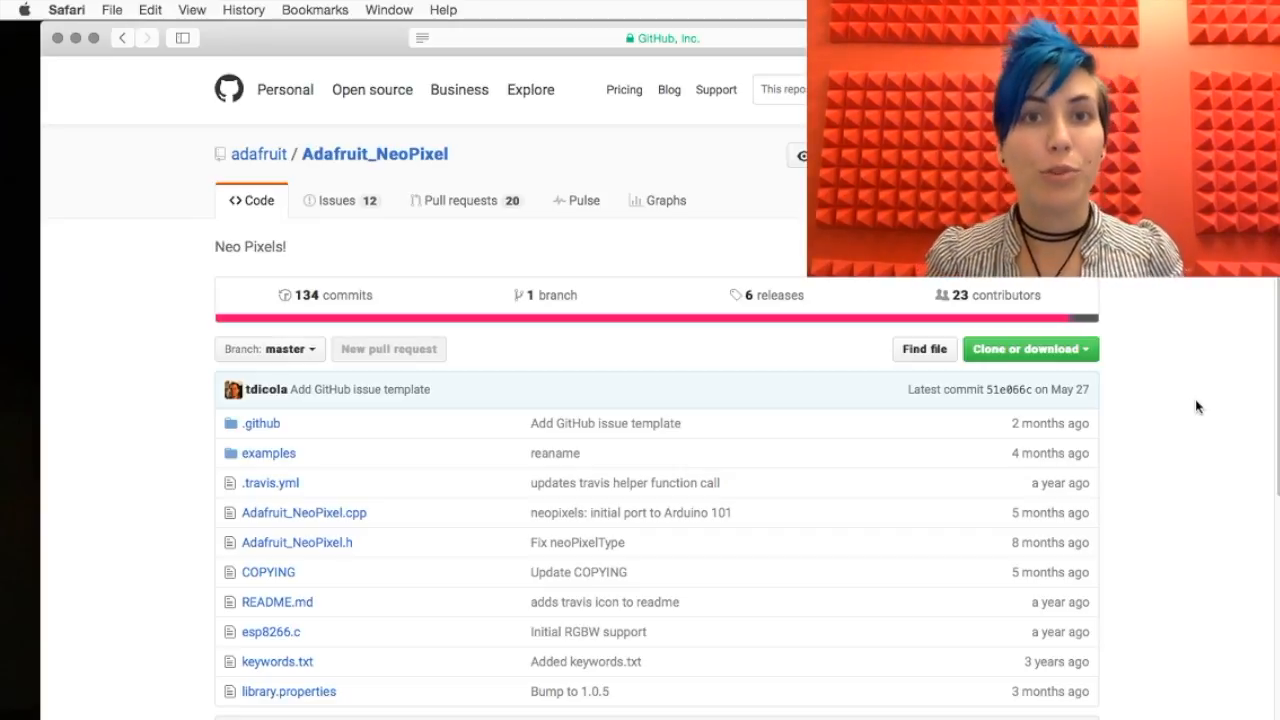
Download the Adafruit_NeoPixel repository from GitHub as a ZIP archive
click(1029, 348)
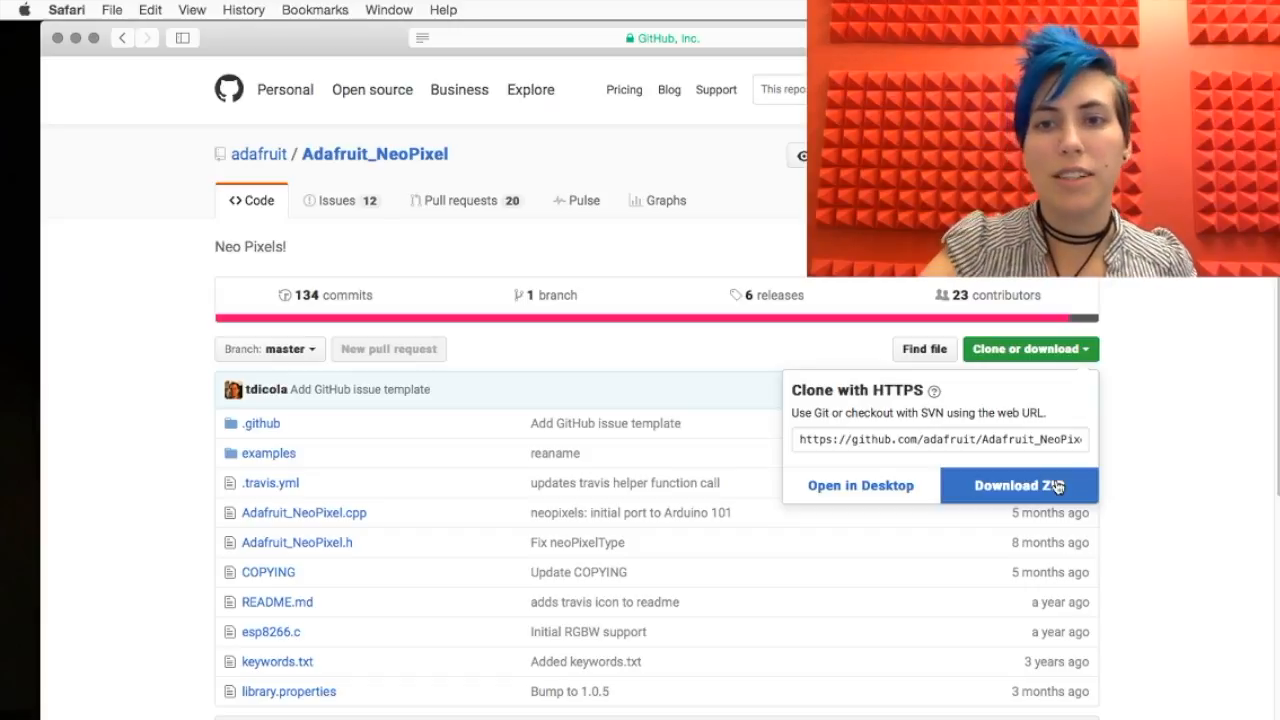
click(1235, 403)
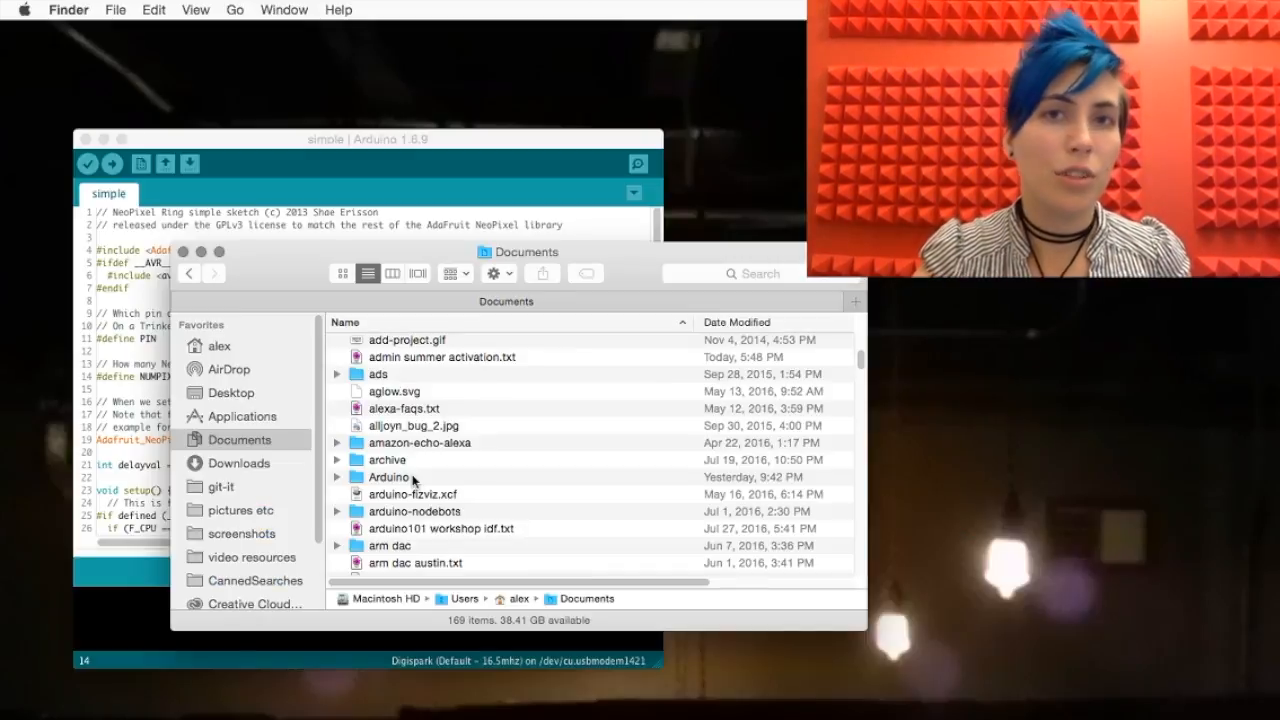
Open the Arduino folder inside Documents in Finder
double_click(389, 477)
text(            1)
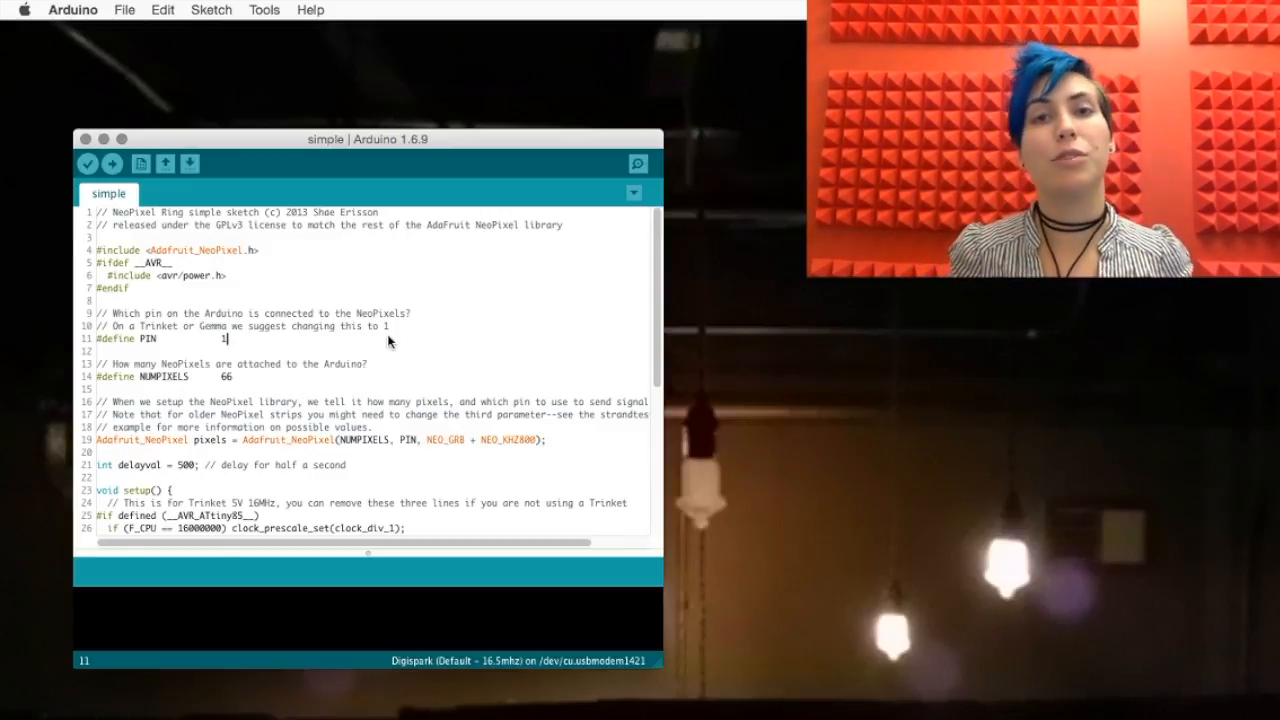
Open the Adafruit NeoPixel 'simple' example sketch from File > Examples
click(124, 9)
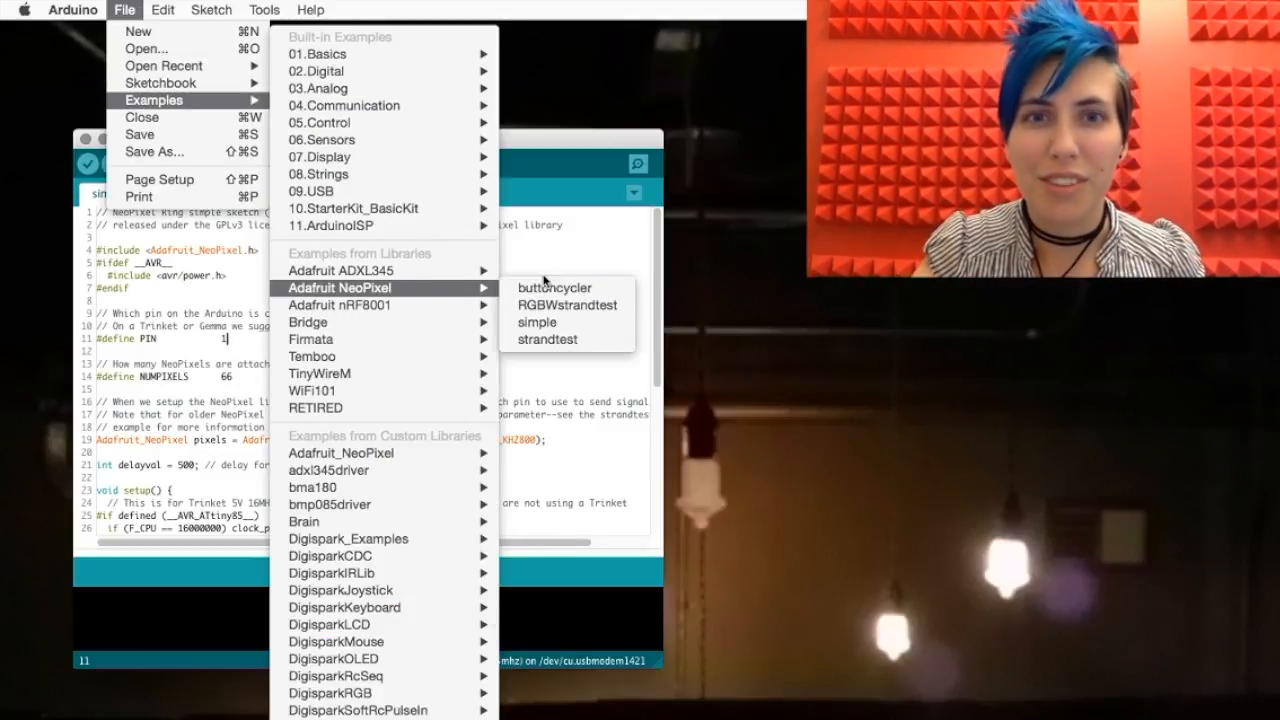
click(537, 322)
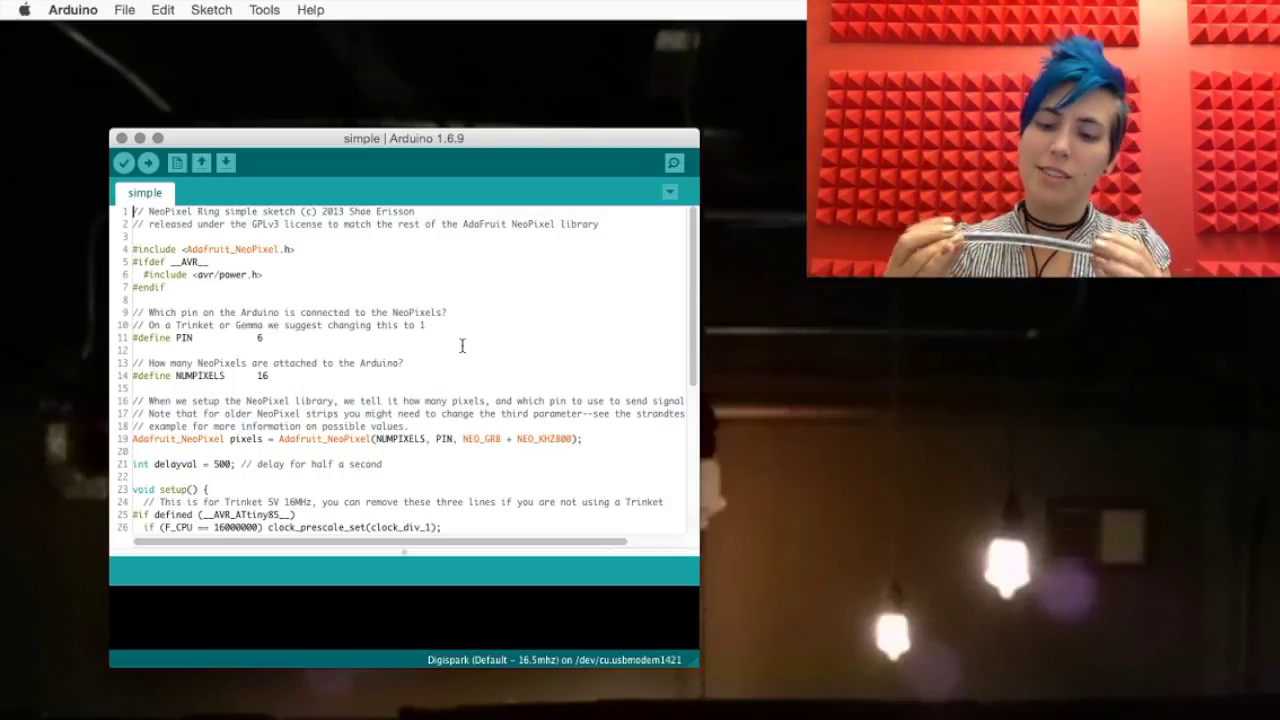
Change NUMPIXELS on line 14 from 16 to 10 and scroll through the code
click(275, 376)
text(0)
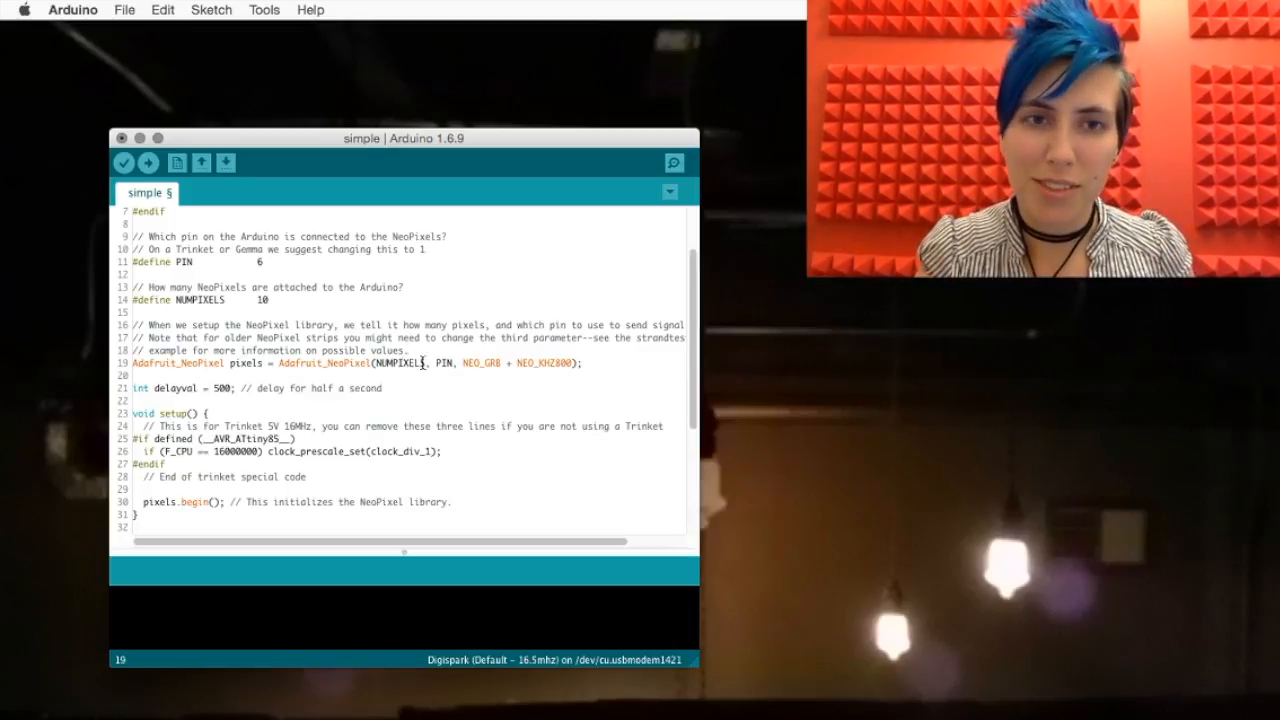
scroll(down, 3)
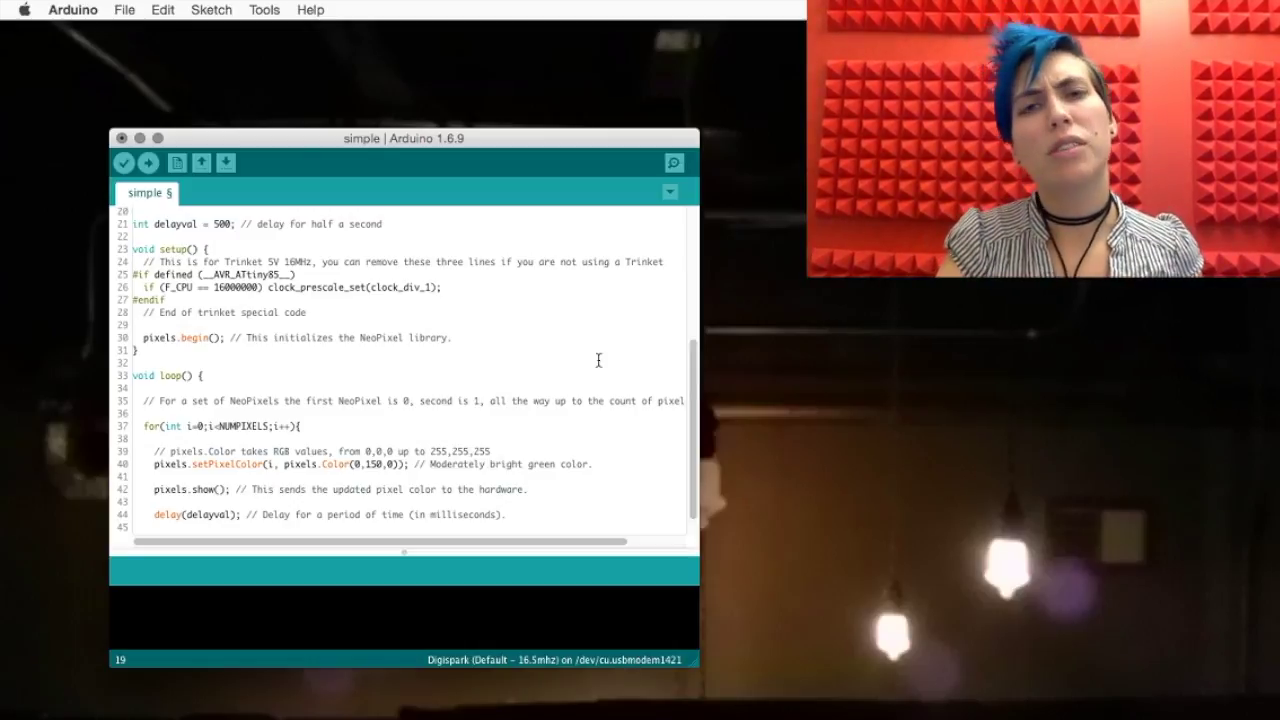
scroll(down, 3)
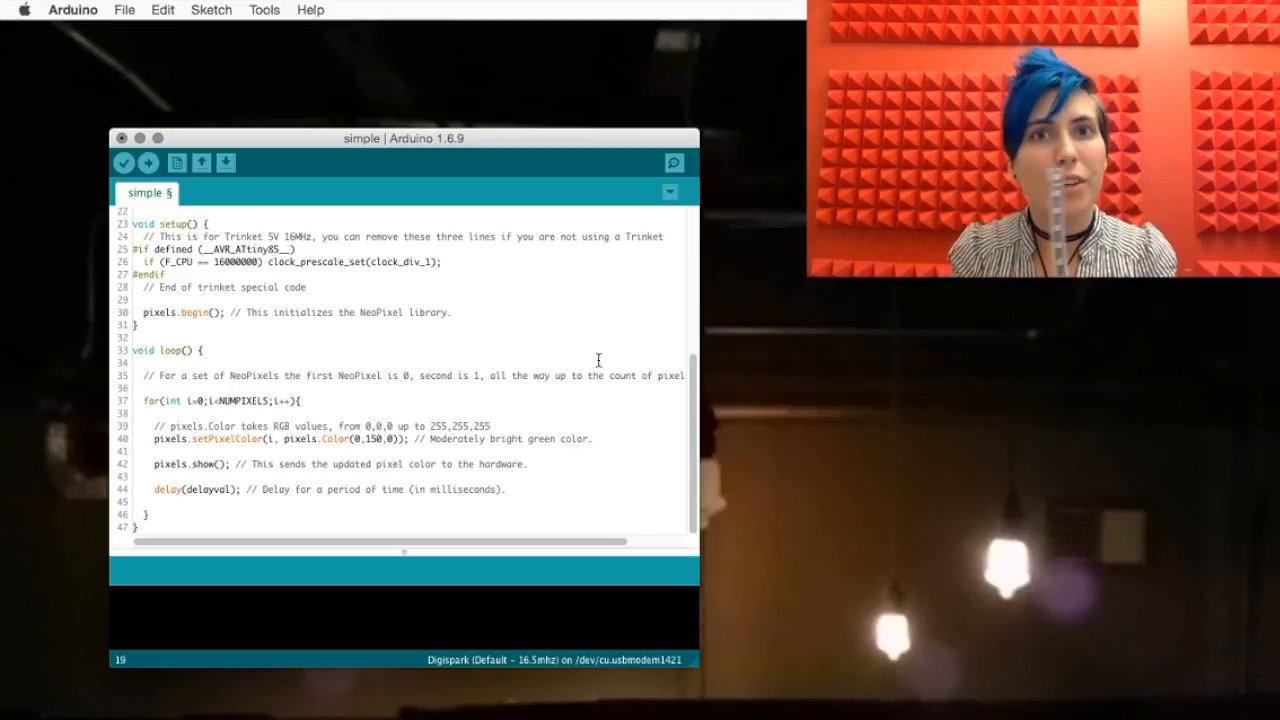
scroll(up, 3)
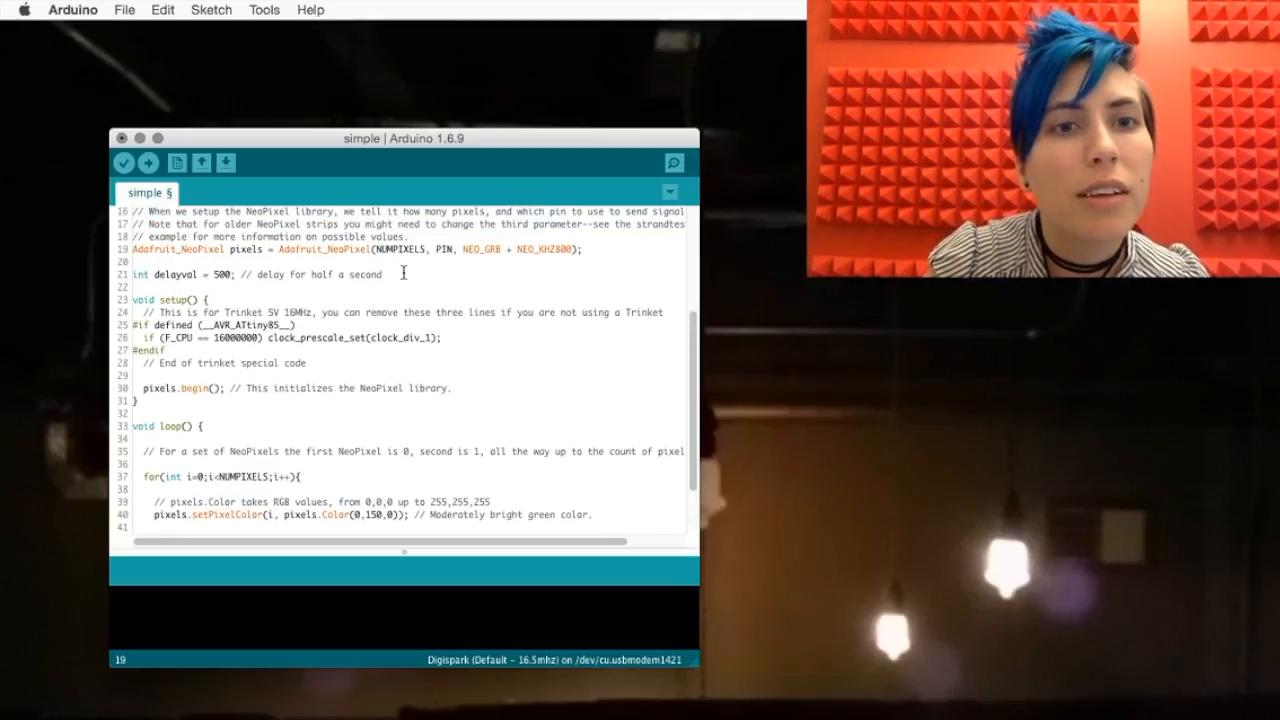
click(383, 274)
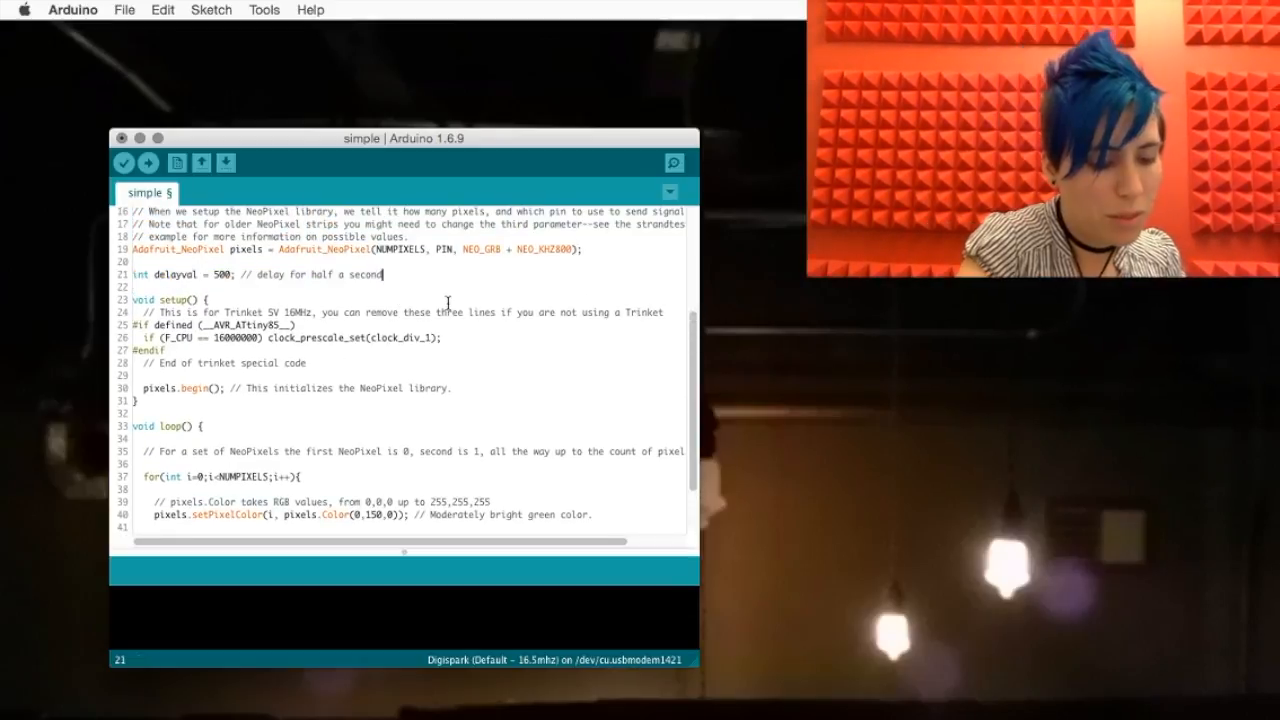
Upload the 10-pixel simple sketch to the Arduino/Genuino 101, retrying the upload
click(146, 163)
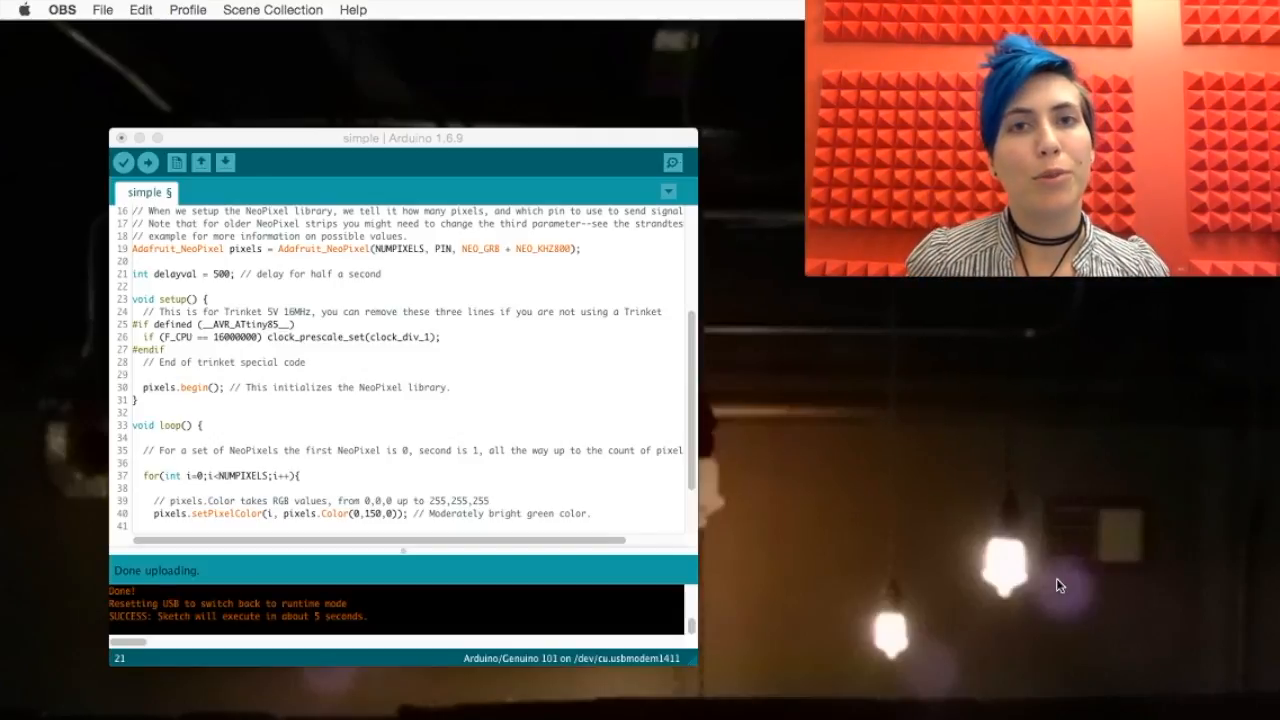
click(147, 162)
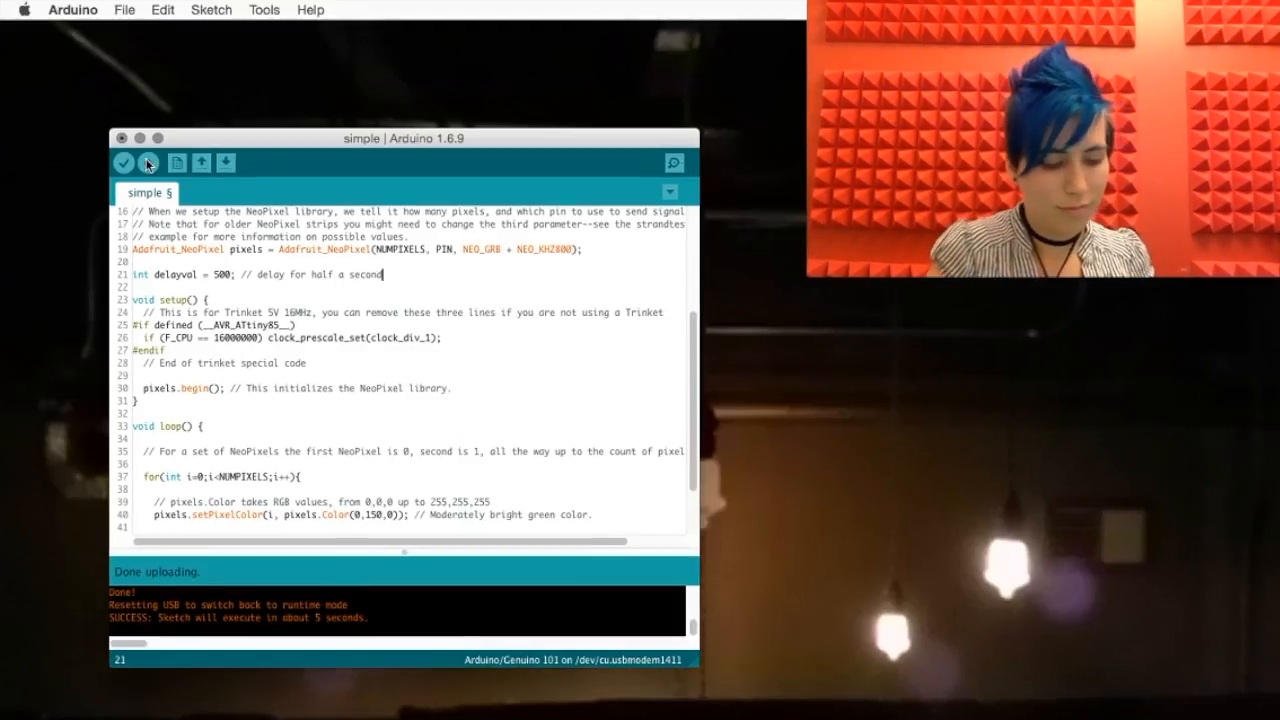